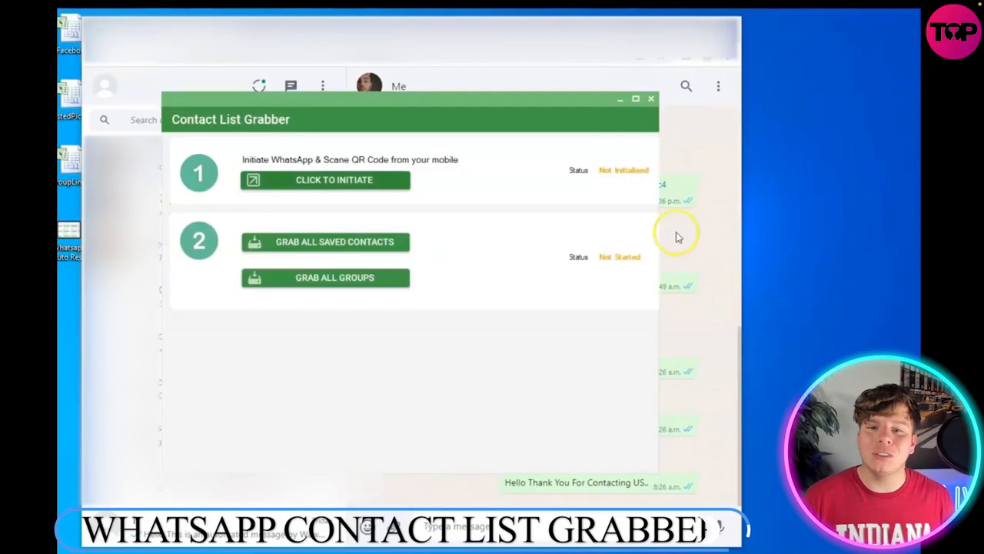
Step: Initiate the WhatsApp connection so the status shows Initialised
left_click(326, 180)
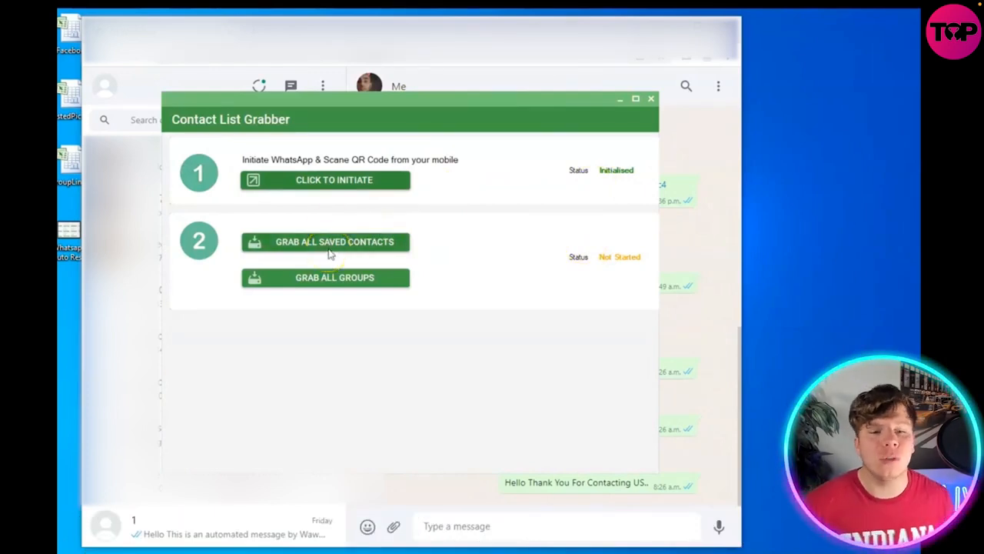
Step: Grab all saved WhatsApp contacts and save them as ContactList on the Desktop
left_click(326, 242)
type("ContactListL")
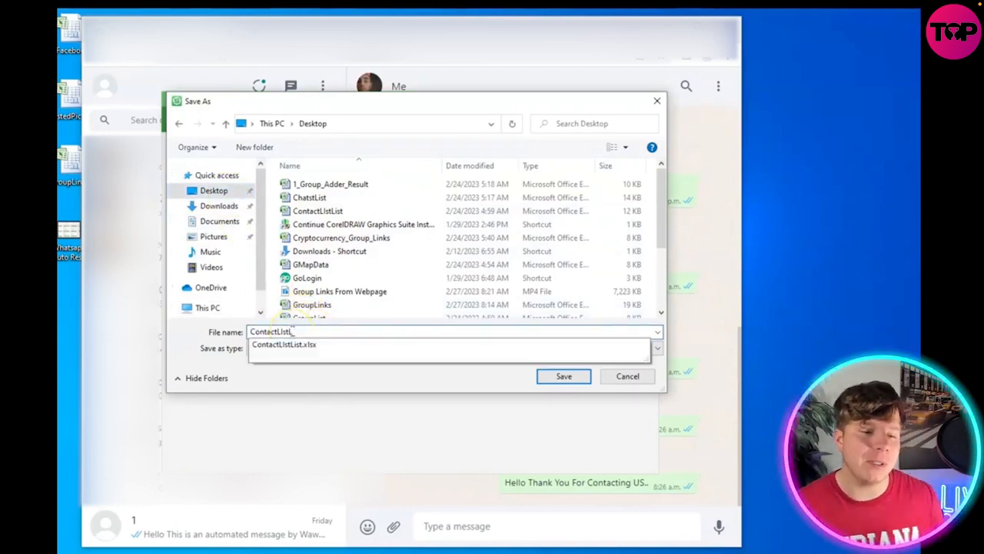
left_click(563, 375)
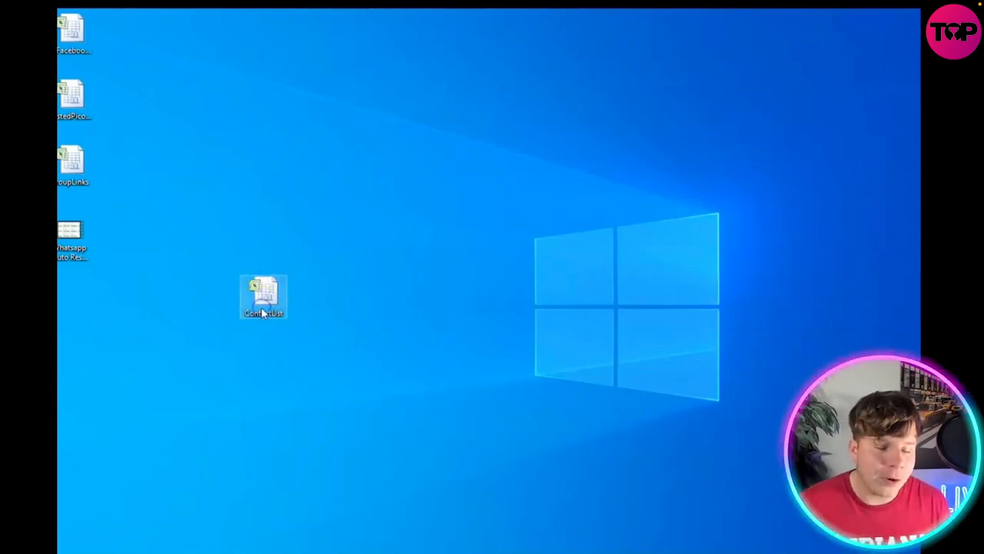
Step: Open the exported ContactList workbook from the desktop
double_click(263, 295)
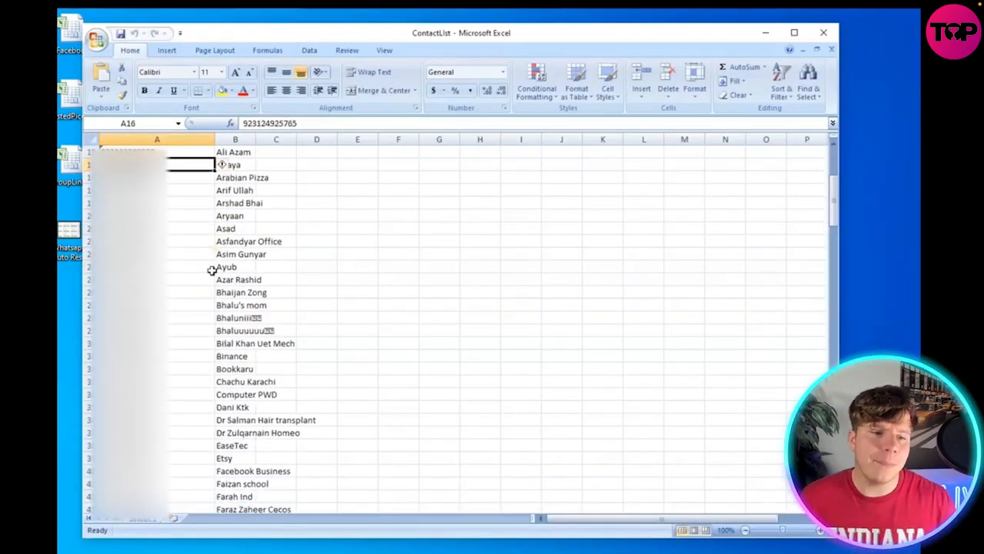
scroll("down", 3)
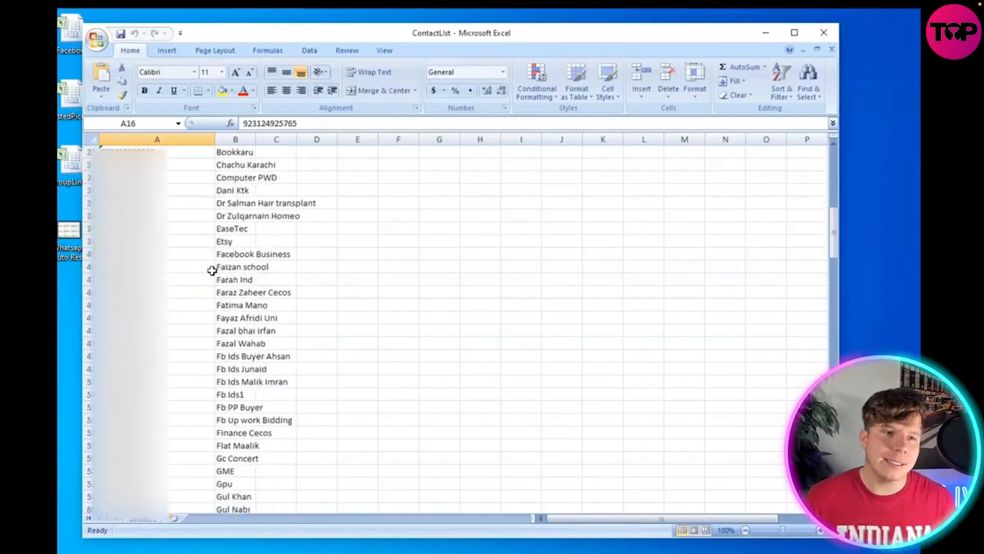
scroll("down", 3)
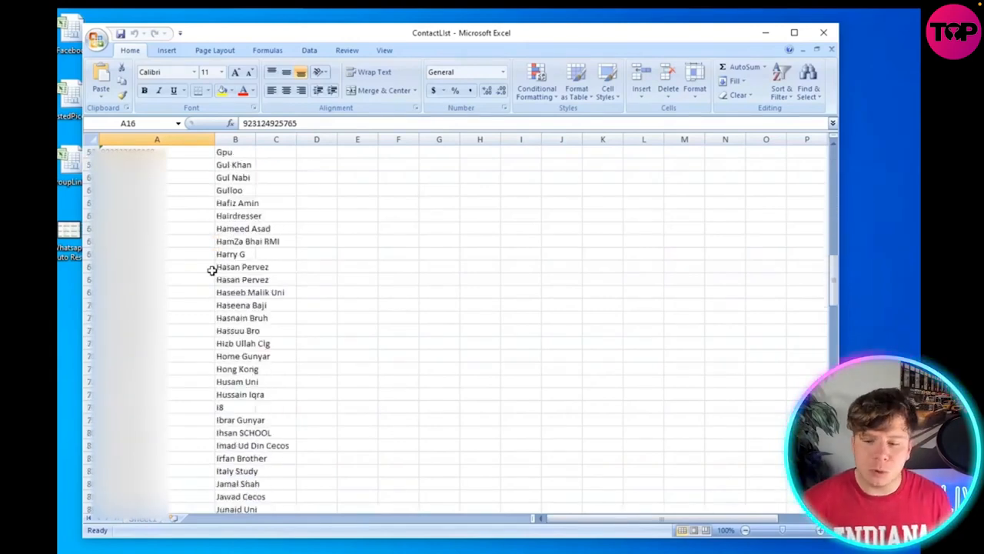
scroll("down", 3)
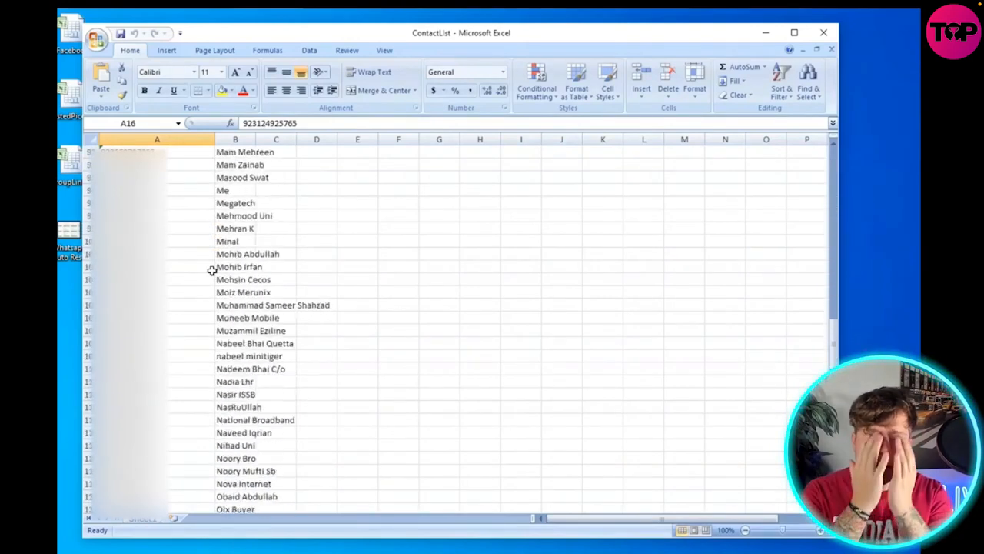
scroll("down", 3)
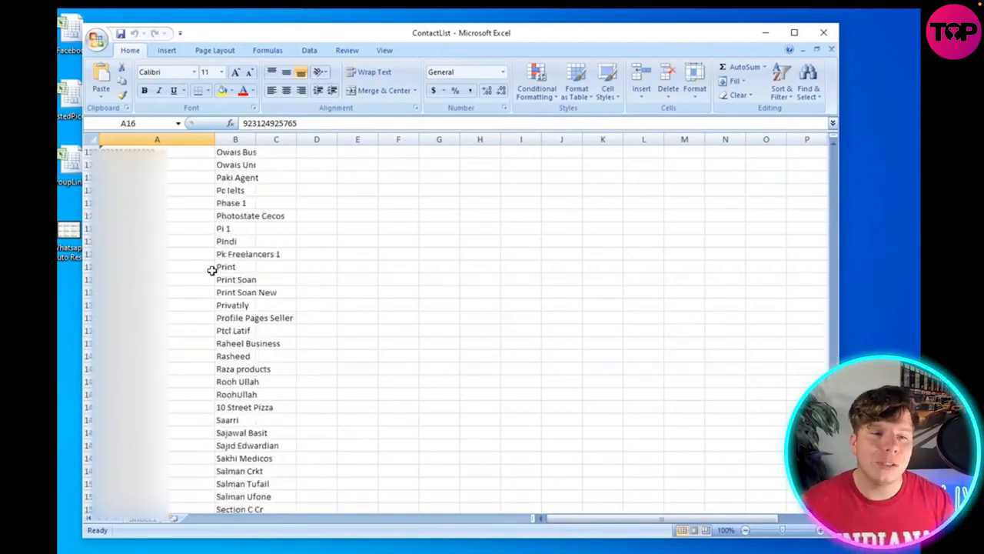
scroll("down", 3)
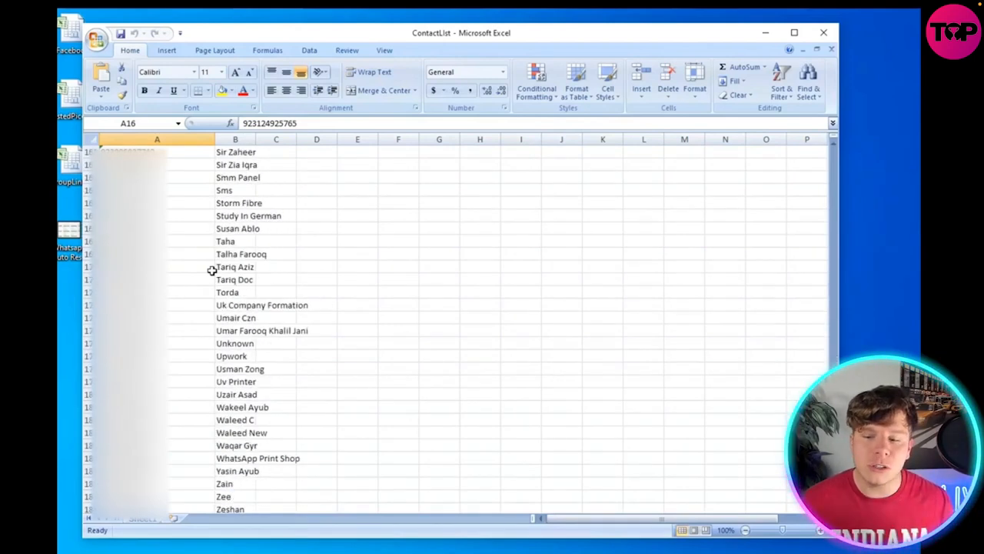